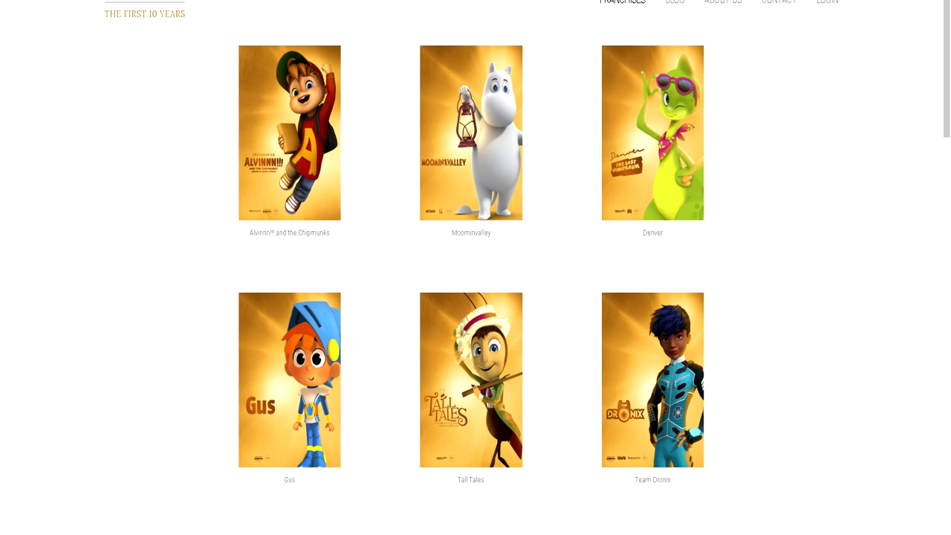
- Scroll through the PGS franchise grid, then open the About Us page with co-founders and history
{"action": "scroll", "scroll_direction": "down", "scroll_amount": 3}
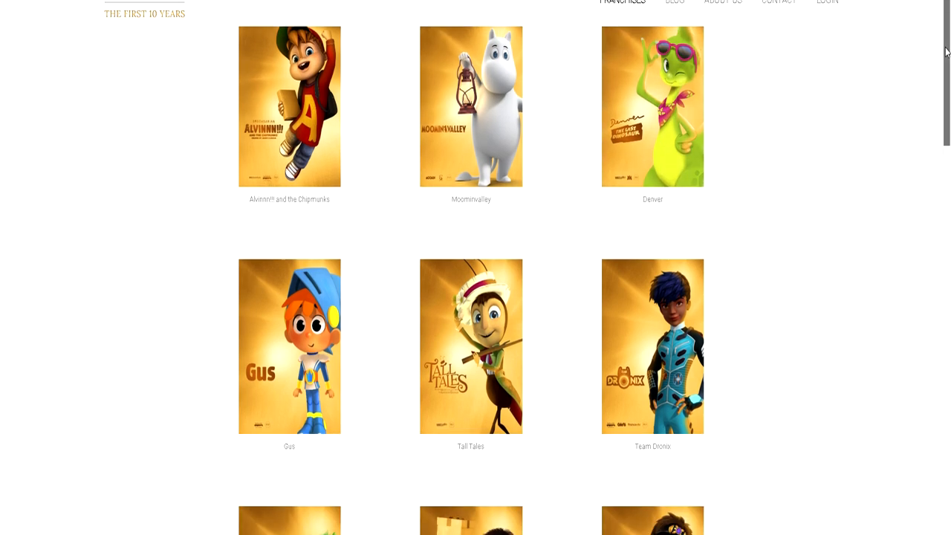
{"action": "scroll", "scroll_direction": "down", "scroll_amount": 3}
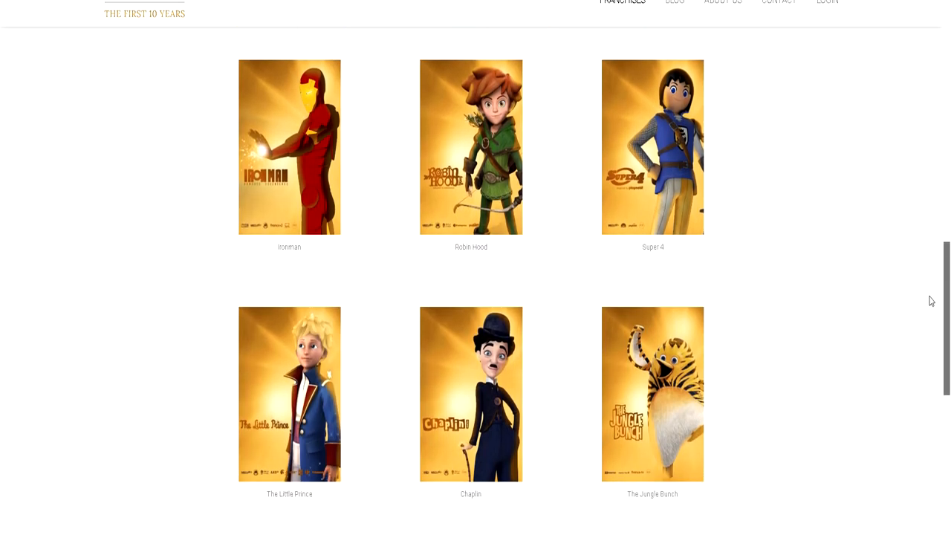
{"action": "scroll", "scroll_direction": "down", "scroll_amount": 3}
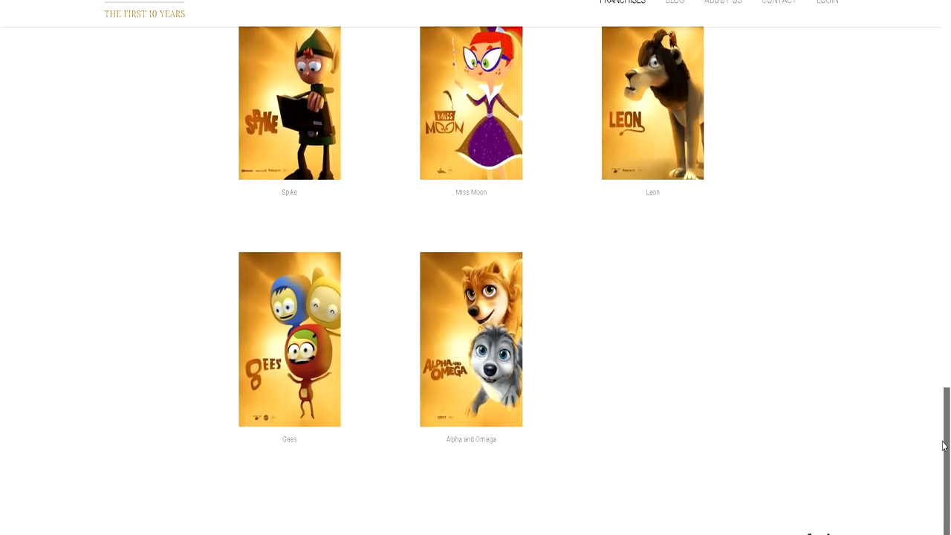
{"action": "scroll", "scroll_direction": "down", "scroll_amount": 3}
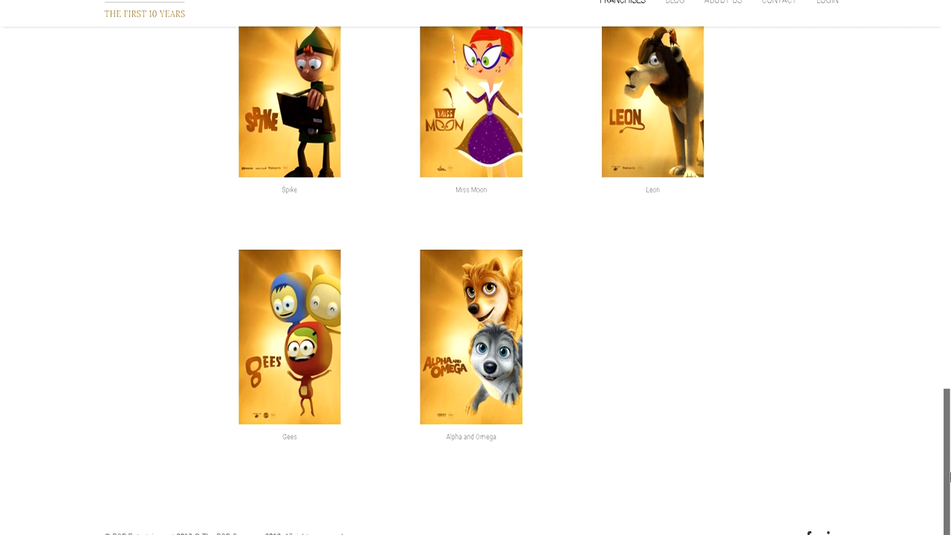
{"action": "scroll", "scroll_direction": "up", "scroll_amount": 3}
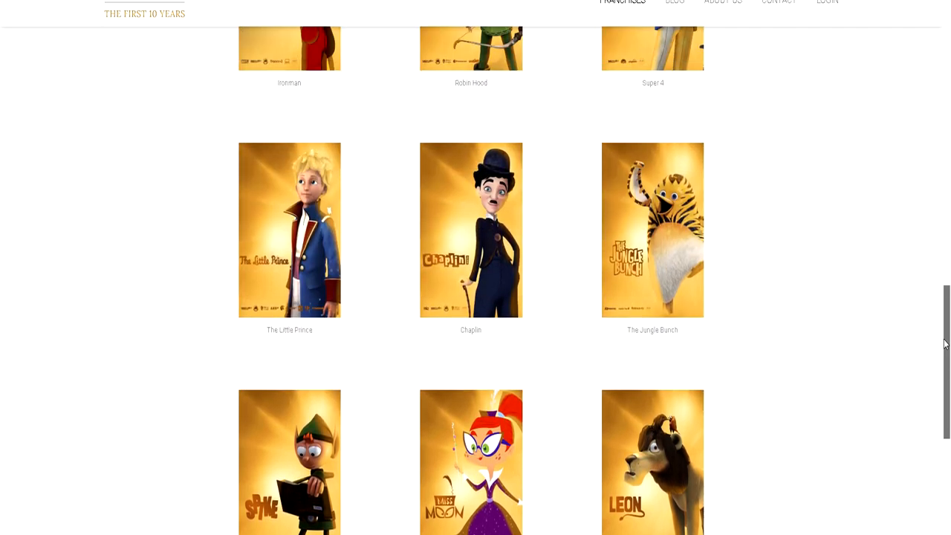
{"action": "scroll", "scroll_direction": "down", "scroll_amount": 3}
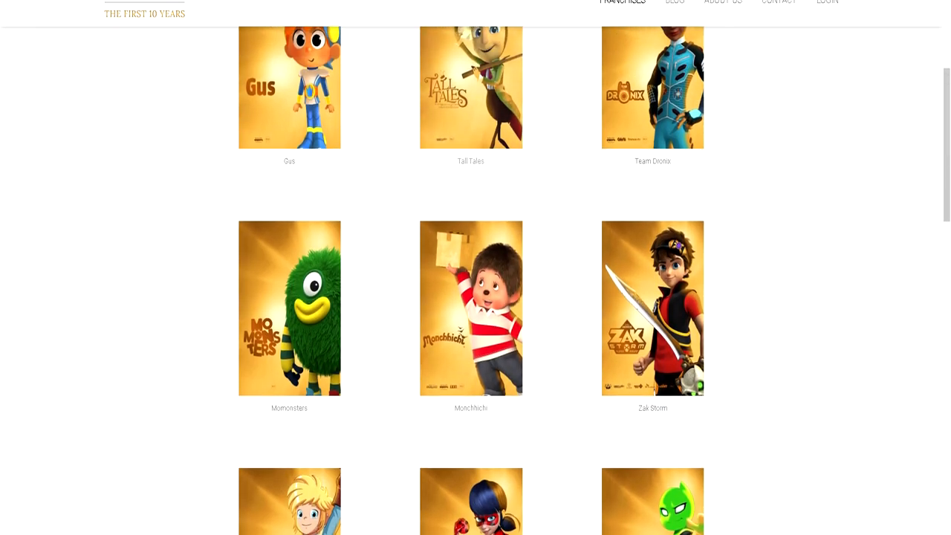
{"action": "left_click", "coordinate": [722, 1]}
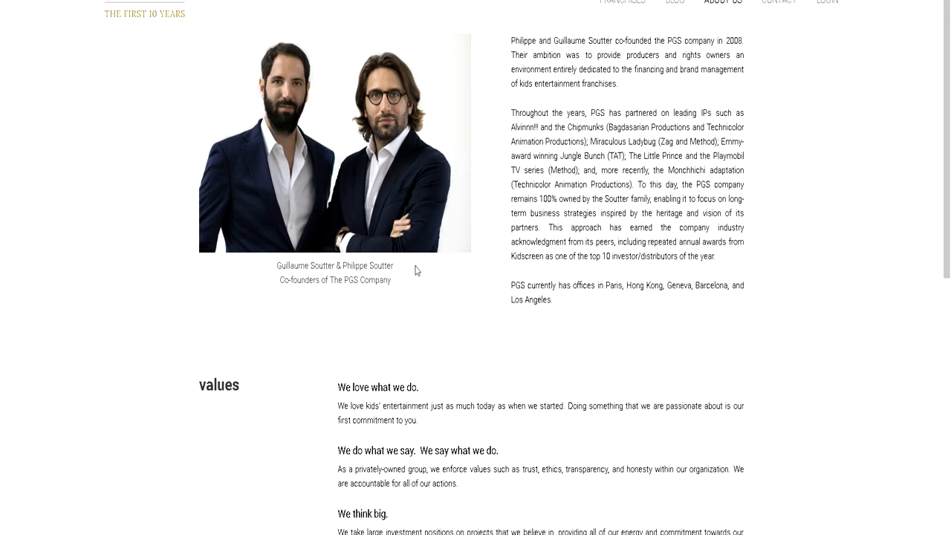
{"action": "double_click", "coordinate": [368, 265]}
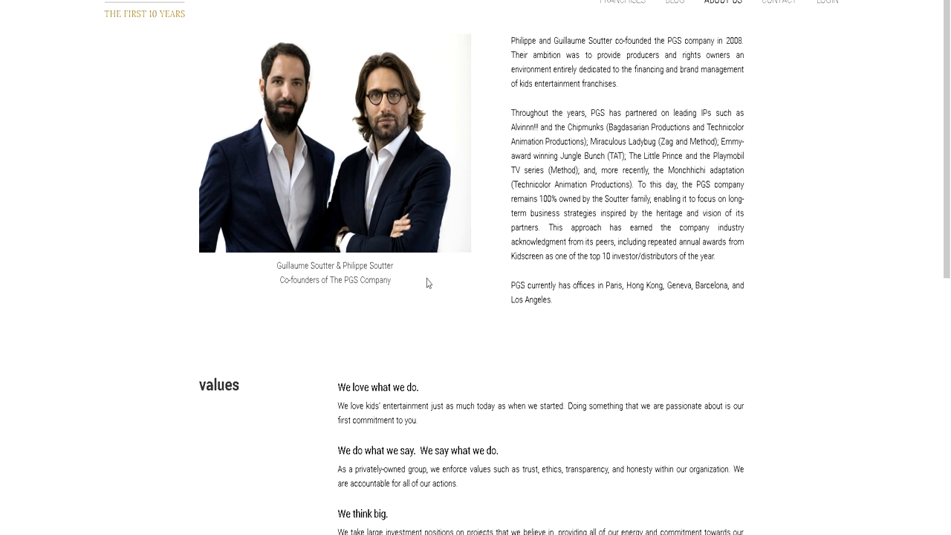
{"action": "mouse_move", "coordinate": [415, 302]}
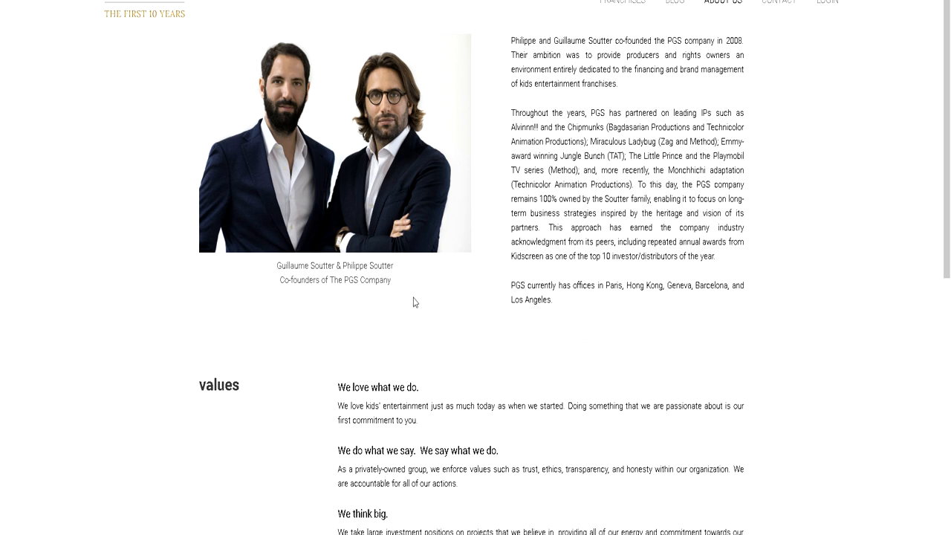
{"action": "mouse_move", "coordinate": [413, 299]}
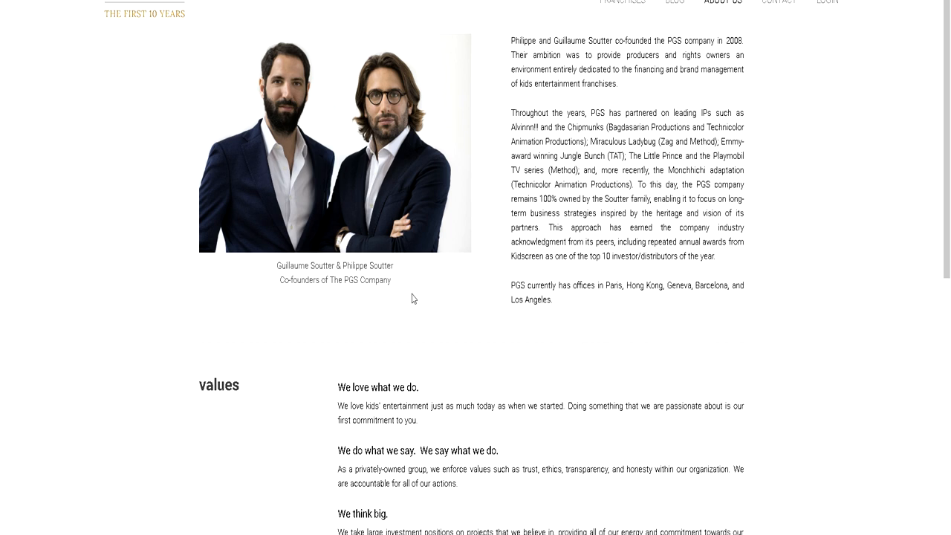
{"action": "mouse_move", "coordinate": [417, 310]}
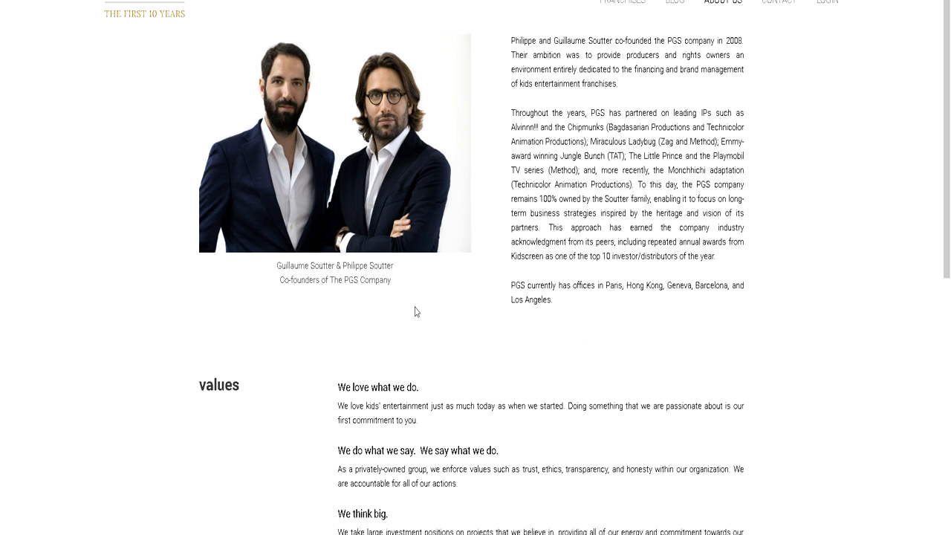
{"action": "mouse_move", "coordinate": [378, 313]}
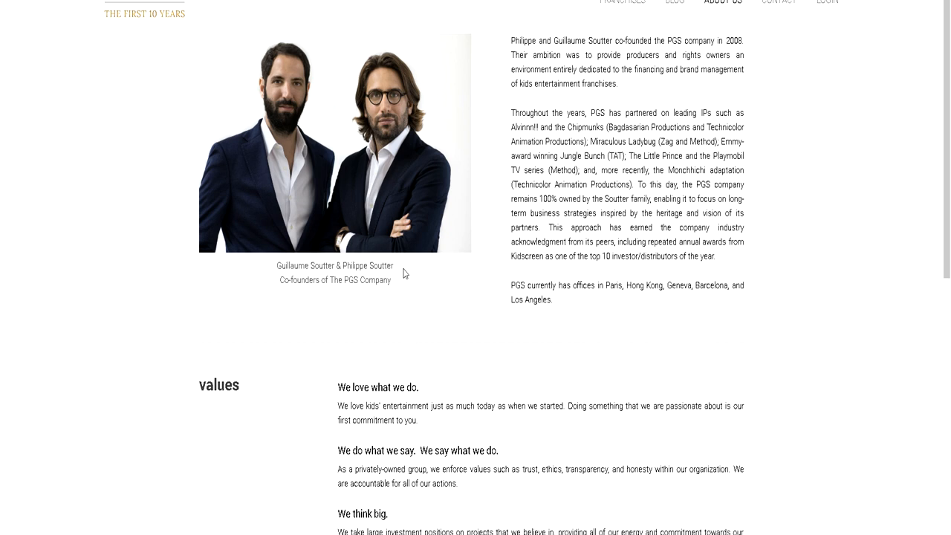
{"action": "mouse_move", "coordinate": [414, 263]}
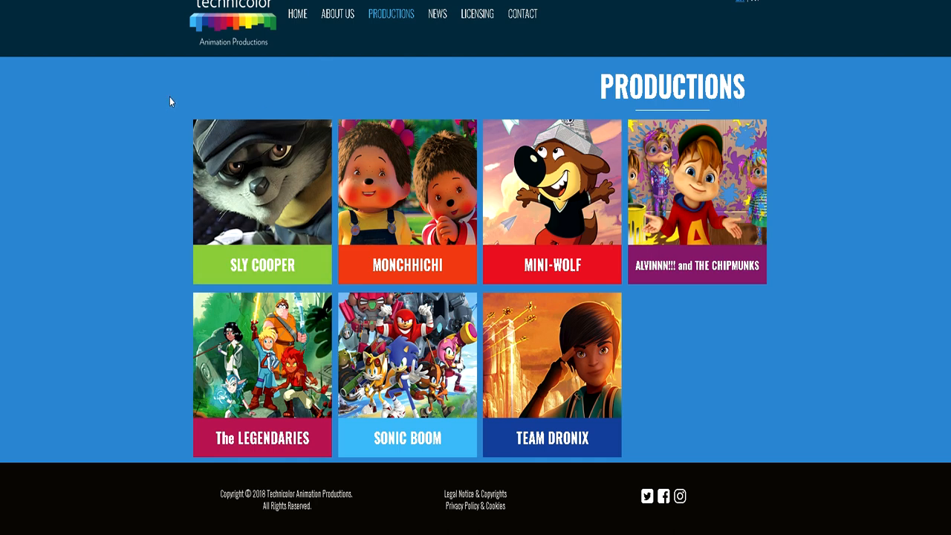
- Open the Sly Cooper page and scroll to the partners and PGS Entertainment distributor
{"action": "left_click", "coordinate": [262, 182]}
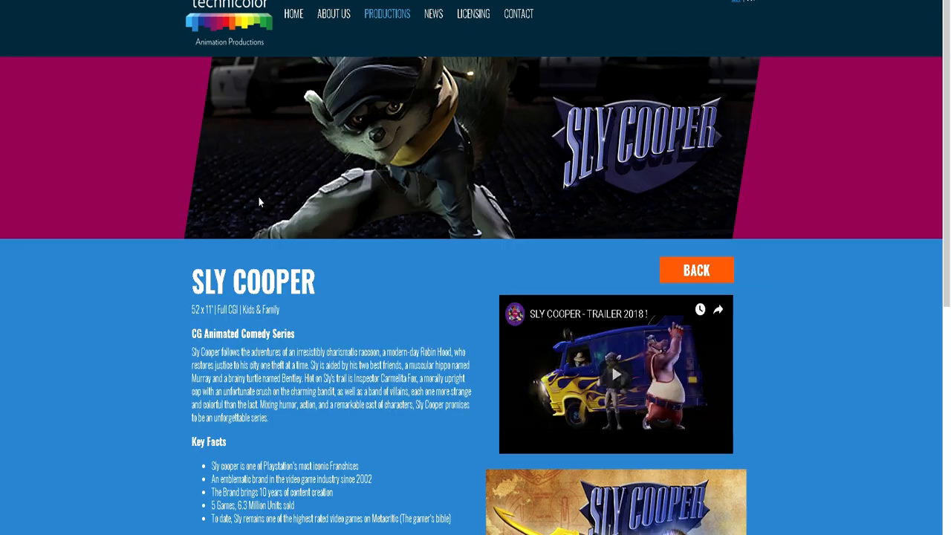
{"action": "scroll", "scroll_direction": "down", "scroll_amount": 3}
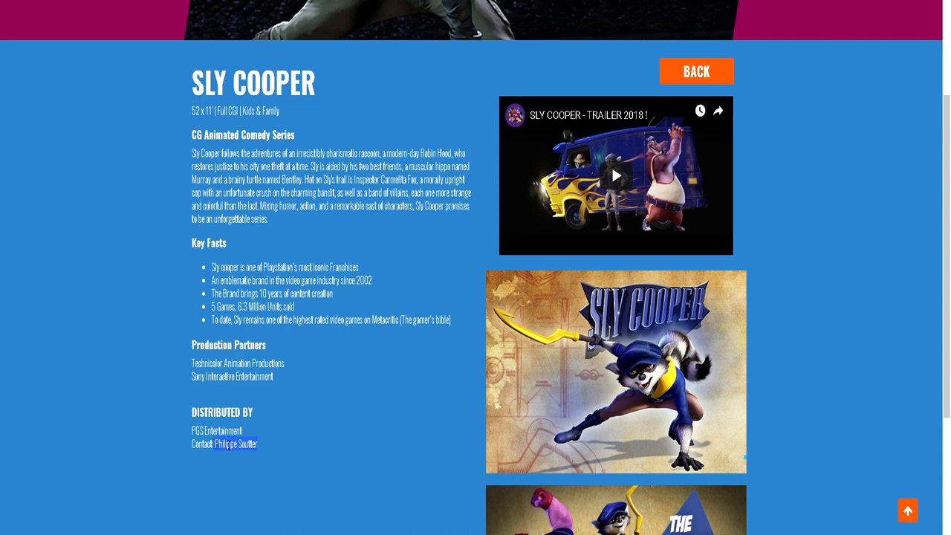
{"action": "scroll", "scroll_direction": "down", "scroll_amount": 3}
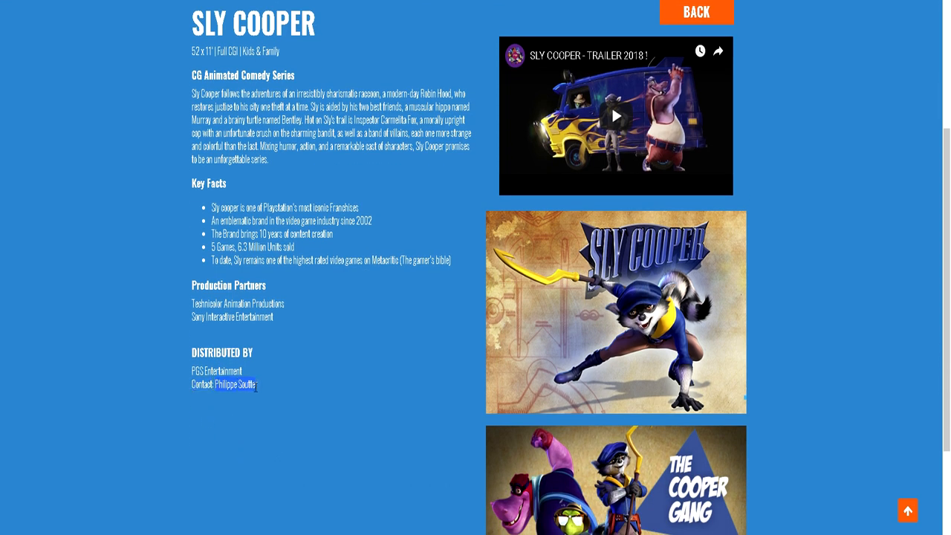
{"action": "mouse_move", "coordinate": [266, 393]}
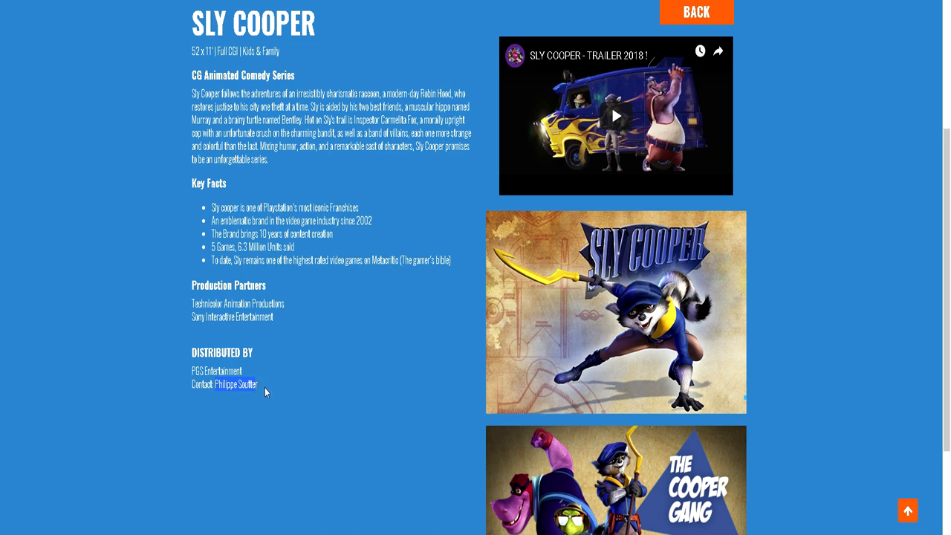
{"action": "scroll", "scroll_direction": "down", "scroll_amount": 3}
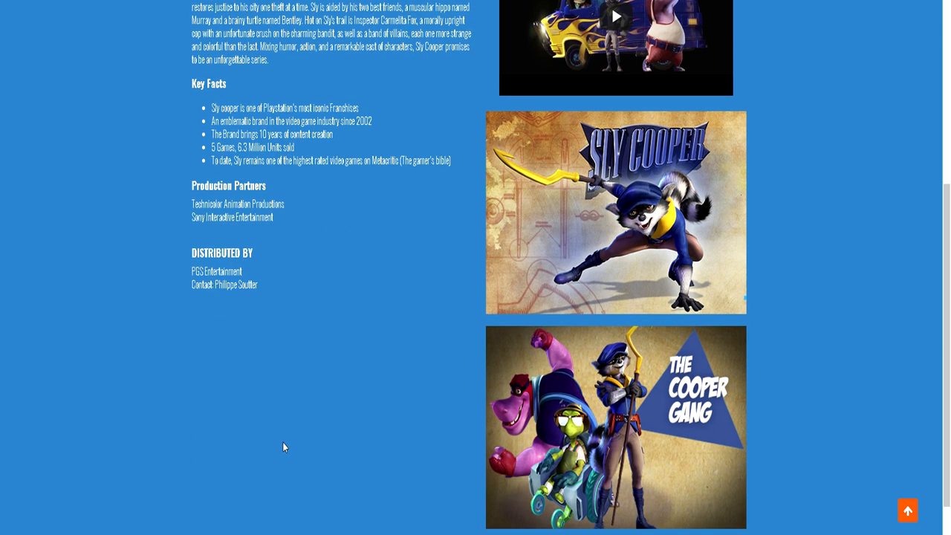